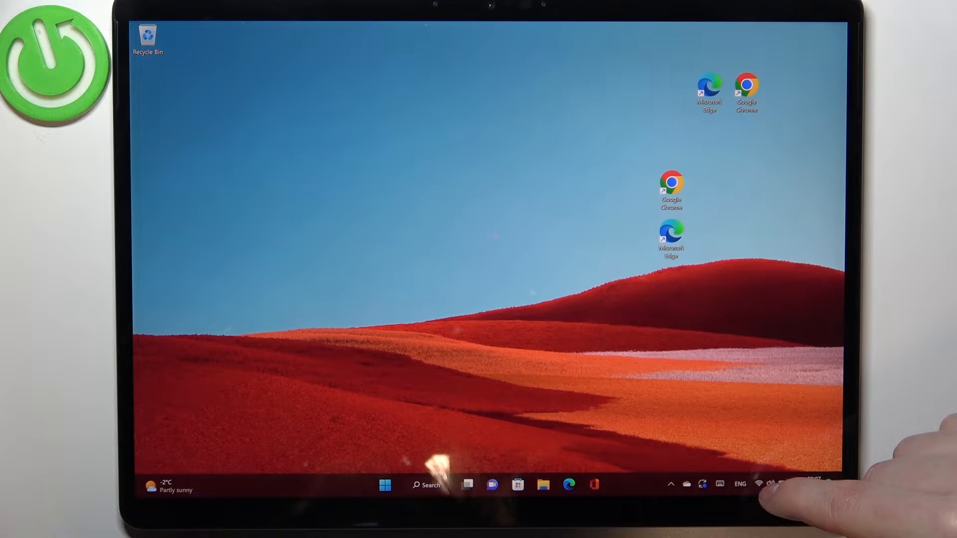
Open Quick Settings from the network, volume and battery area of the taskbar.
click(760, 484)
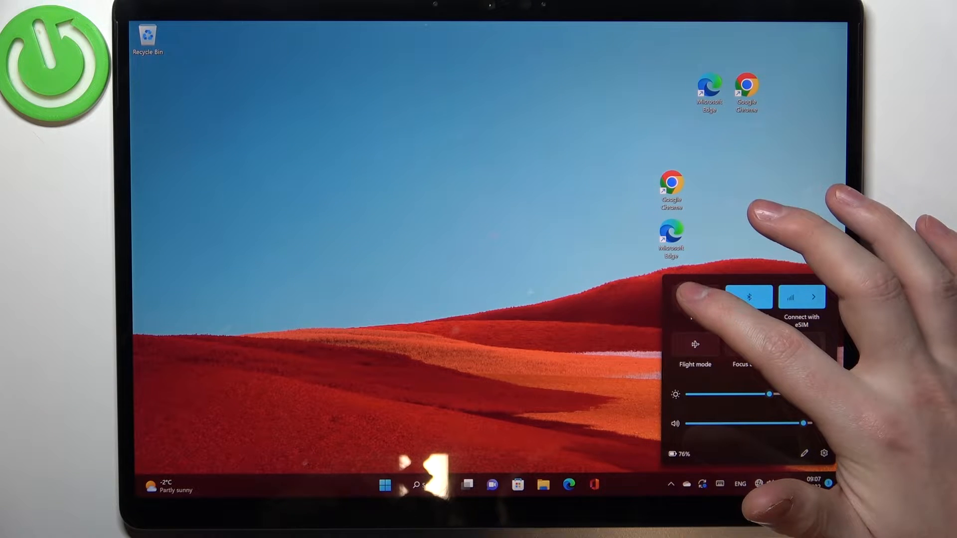
Show the available Wi-Fi networks and select Hardreset_info.
click(813, 297)
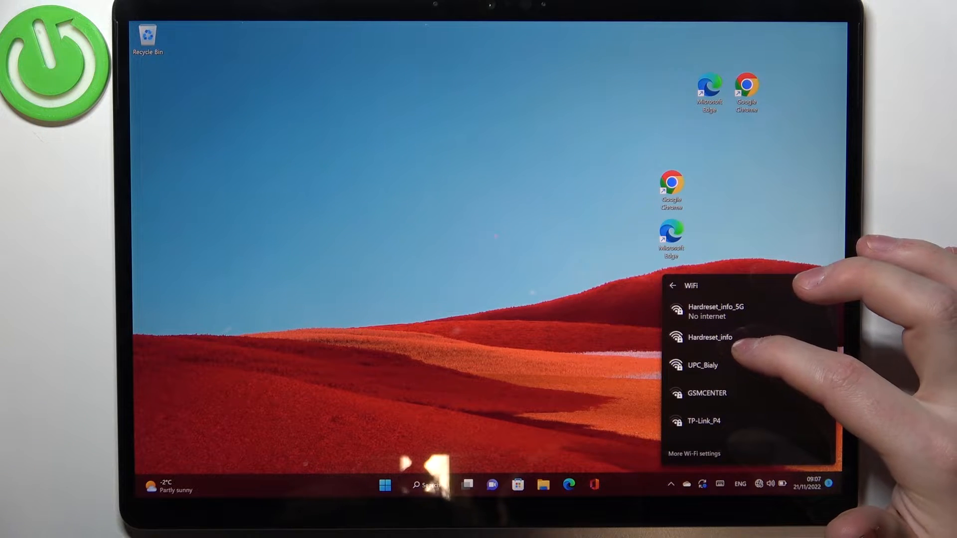
click(714, 311)
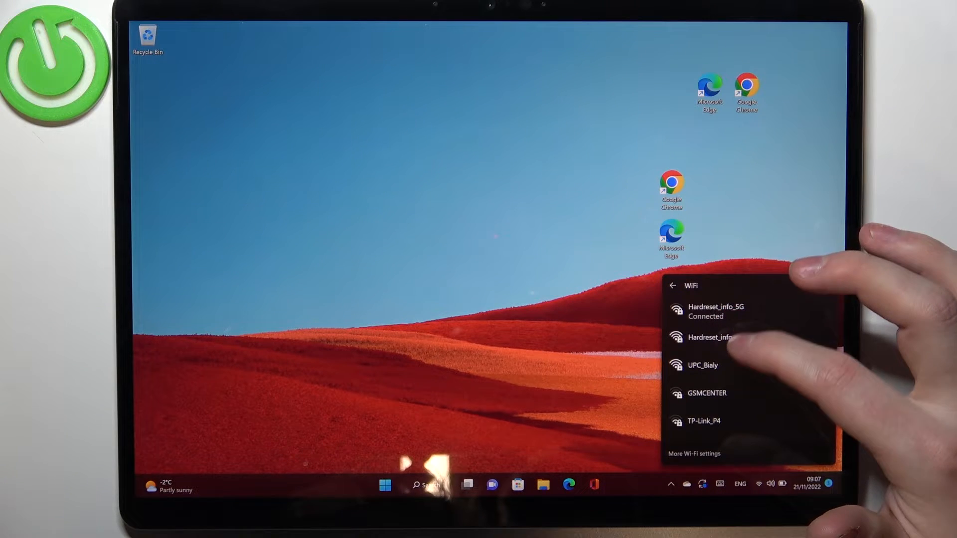
Choose Connect on Hardreset_info to bring up the security key prompt.
click(712, 337)
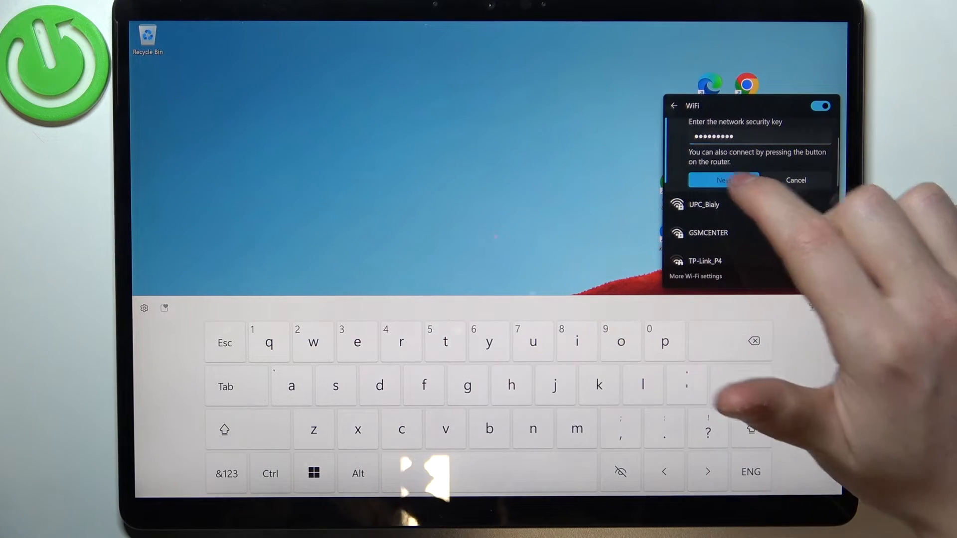
Submit the security key and return to the main Quick Settings view.
click(724, 180)
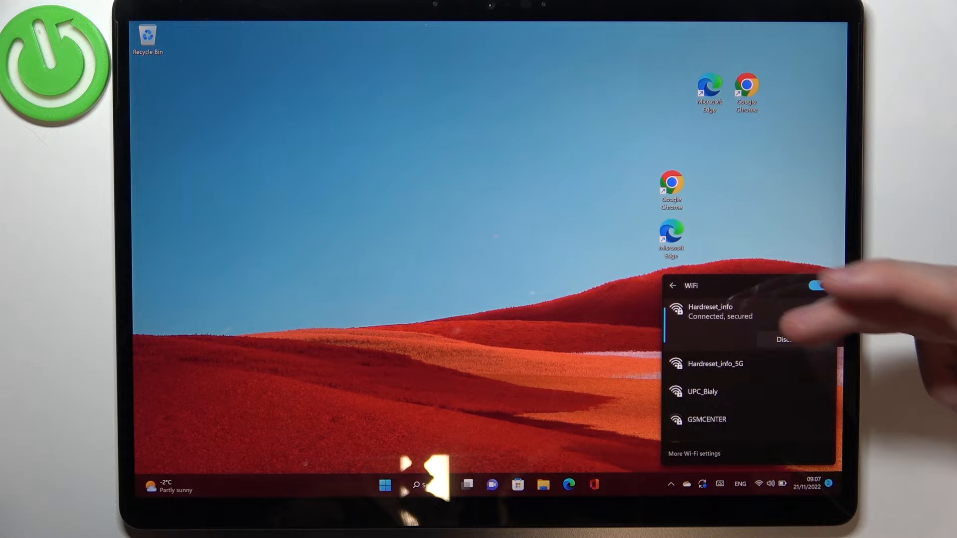
click(674, 286)
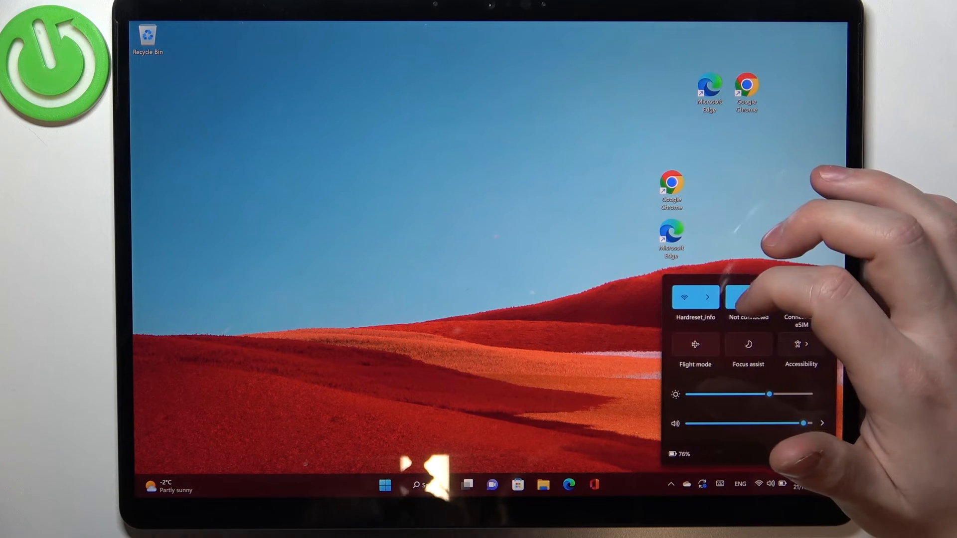